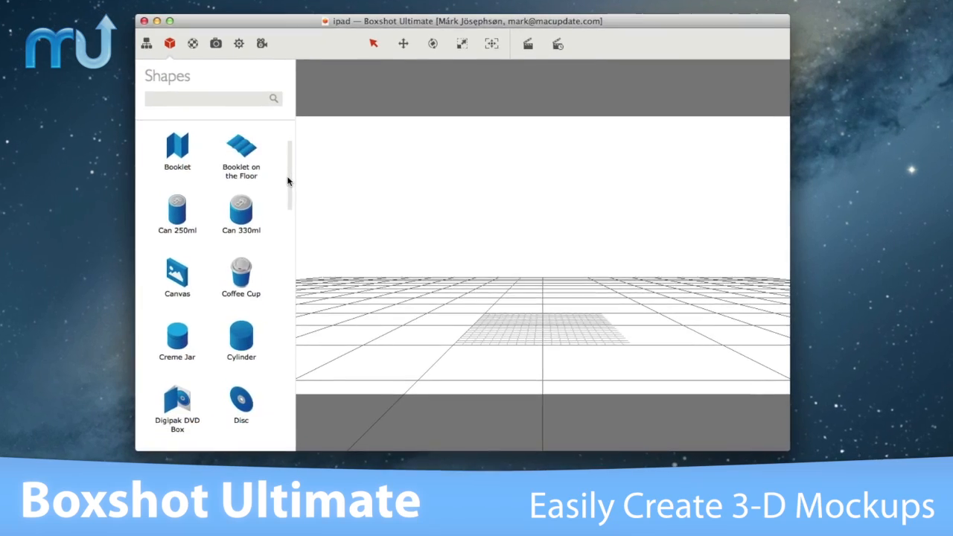
Add an External Model shape and browse for the iMac 3DS file in the shared folder.
scroll(down, 3)
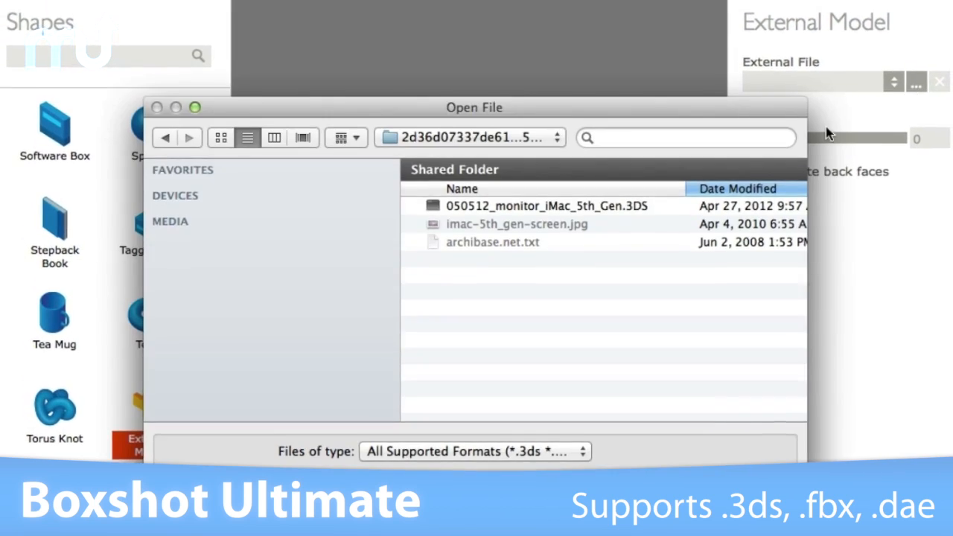
click(542, 206)
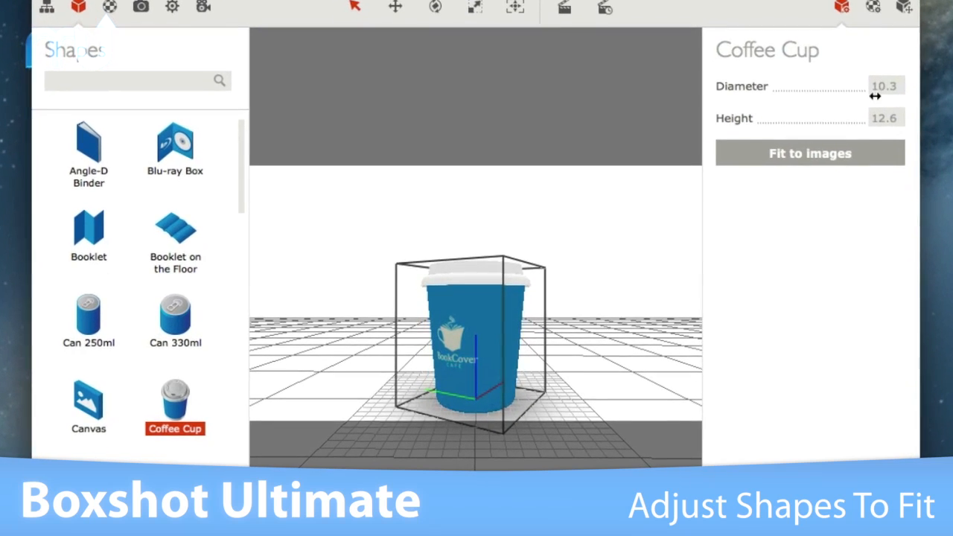
Add the Coffee Cup shape with diameter 10.3 and height 12.6.
click(808, 153)
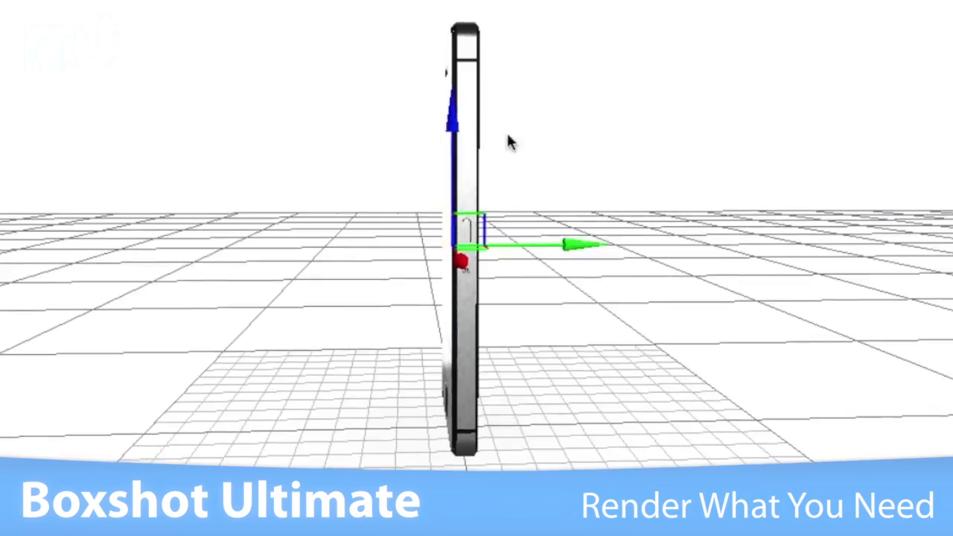
Drag the iPhone model's move gizmo to stand it upright on the grid.
drag(509, 142, 540, 197)
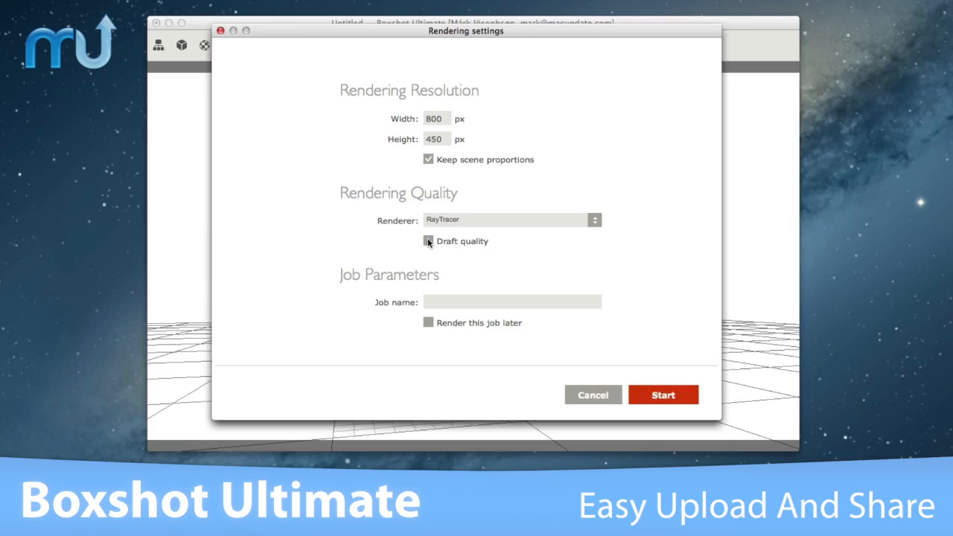
Begin the 800×450 RayTracer render of the book box mockup.
click(662, 394)
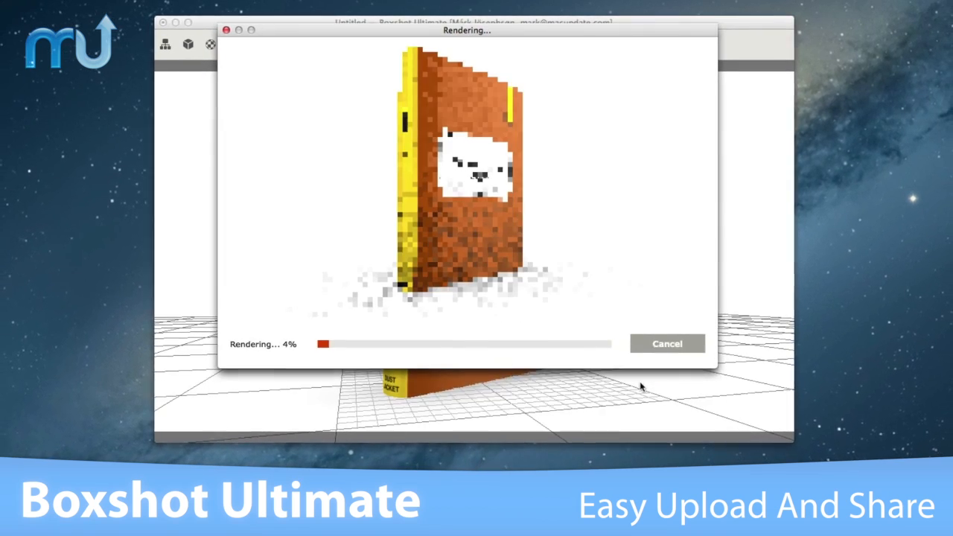